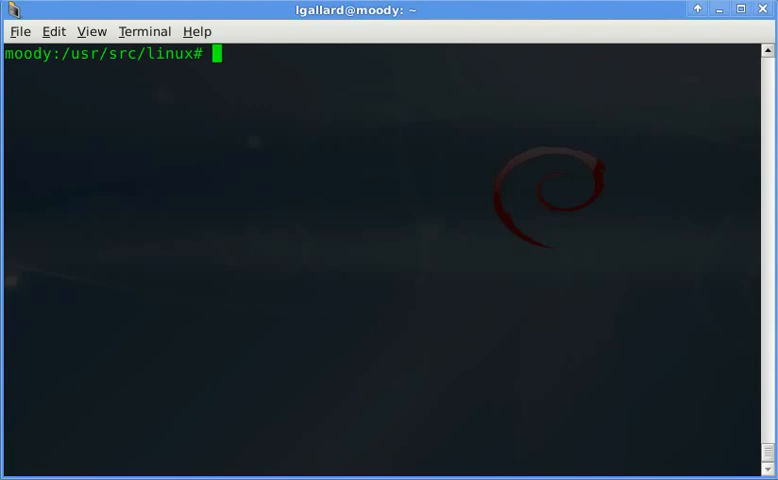
List the loaded modules with lsmod and load the ext4 module with modprobe
type("lsm")
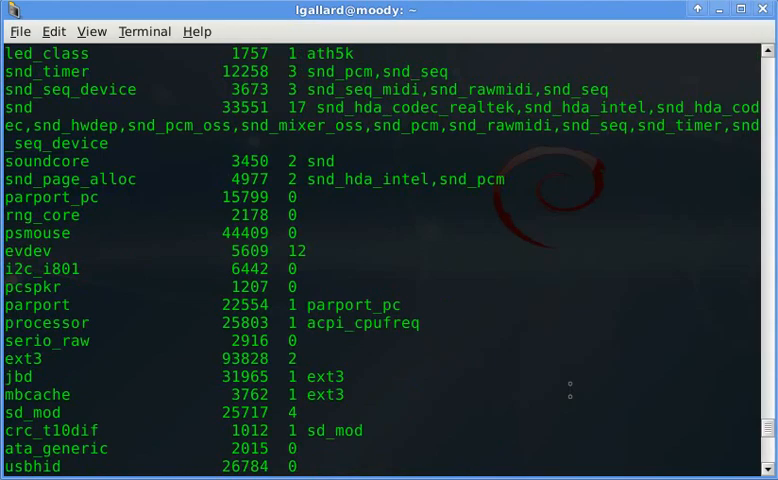
scroll("down", 3)
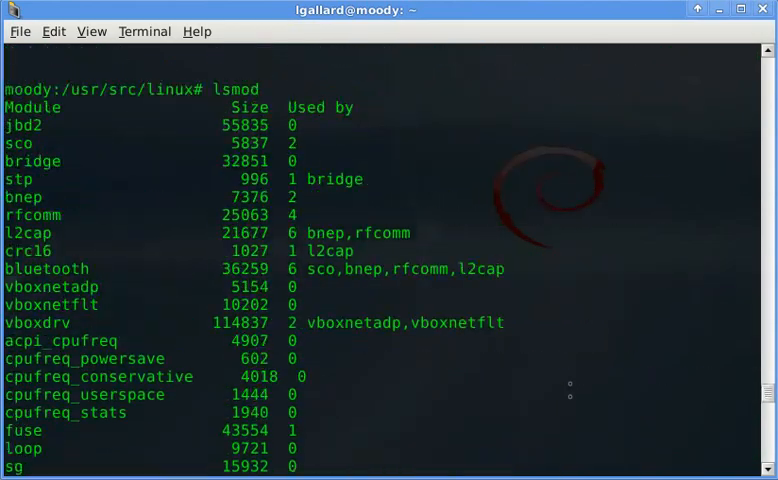
scroll("down", 3)
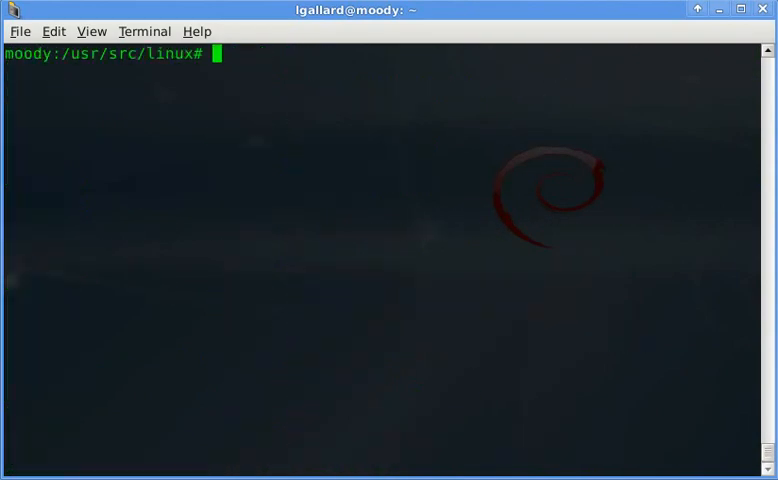
type("mod")
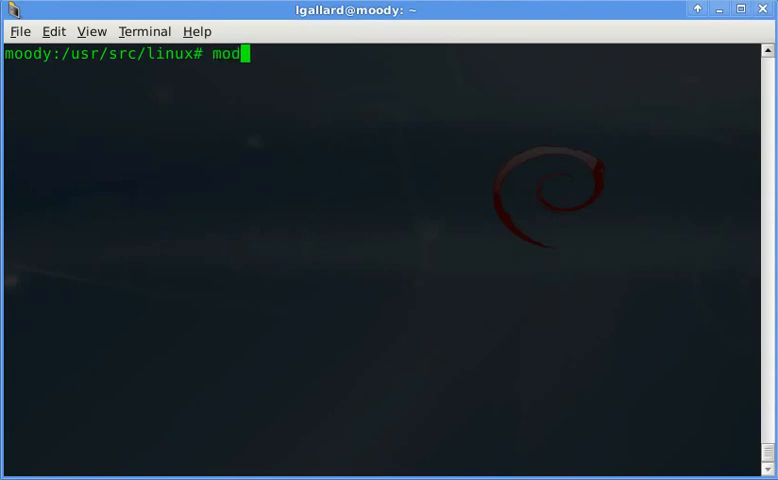
type("probe ext4")
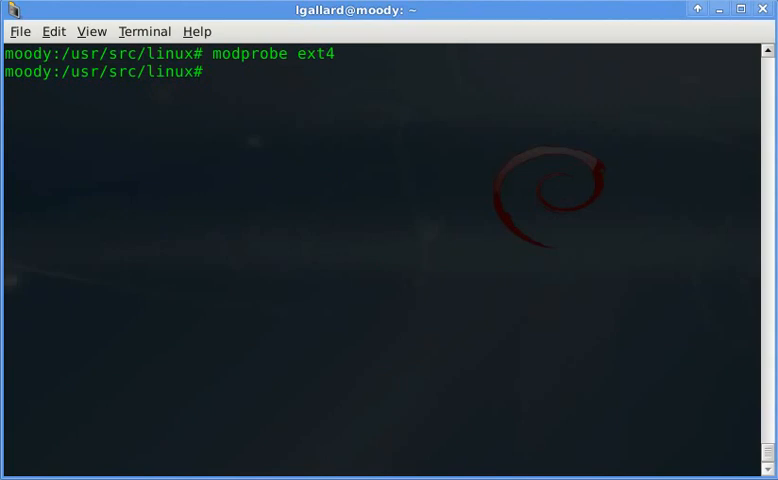
Verify ext4 is loaded by running lsmod | grep ext4
type("lsmod")
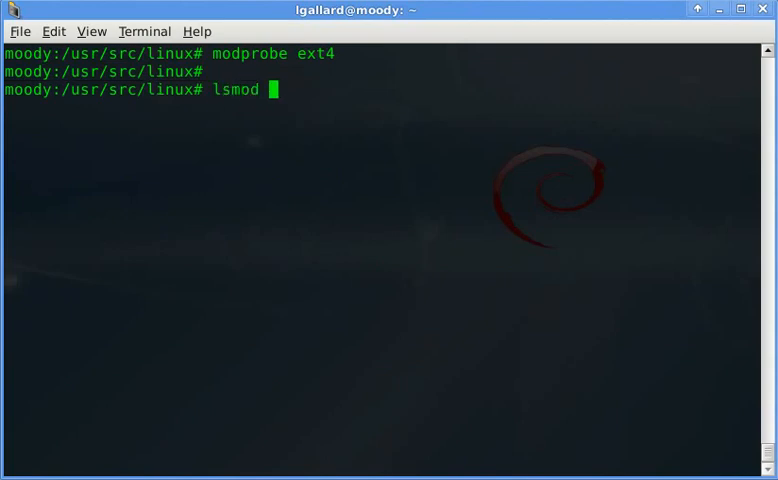
type("| gr")
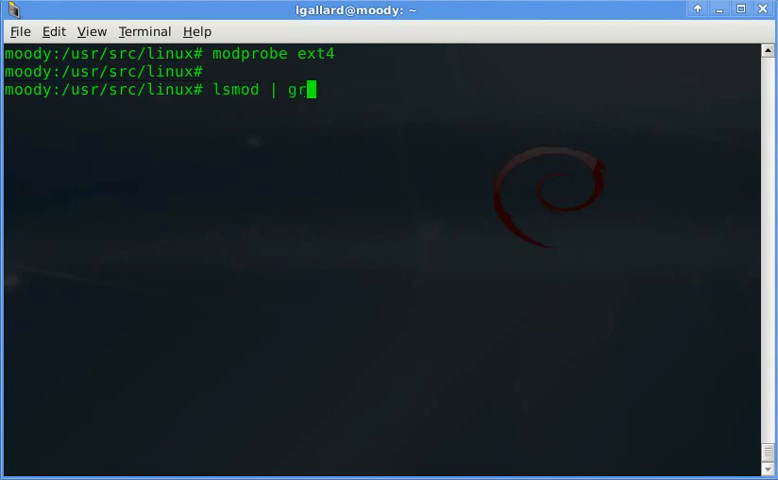
type("ep ext4")
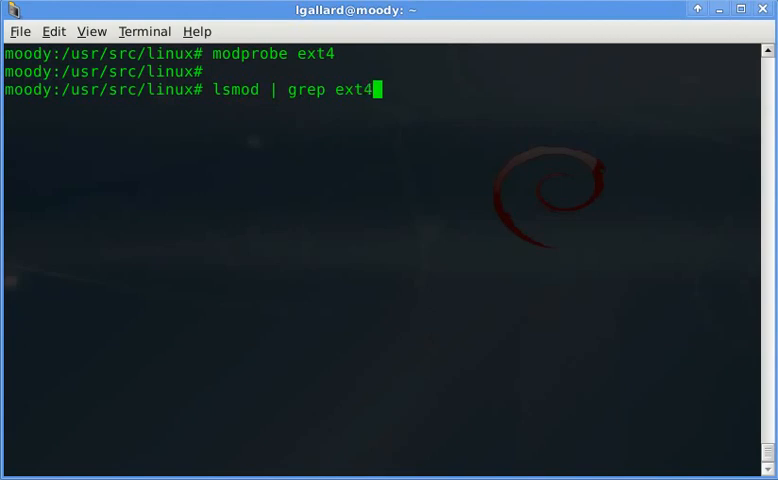
key("Return")
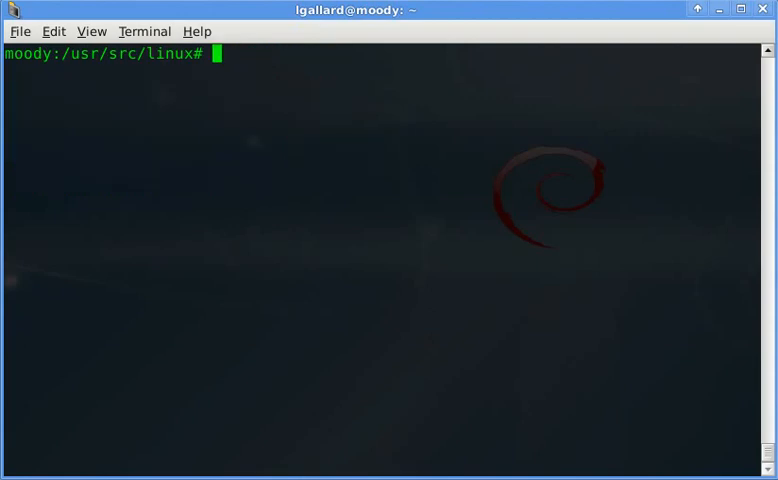
Run make localmodconfig to generate a kernel config from the currently loaded modules
type("make")
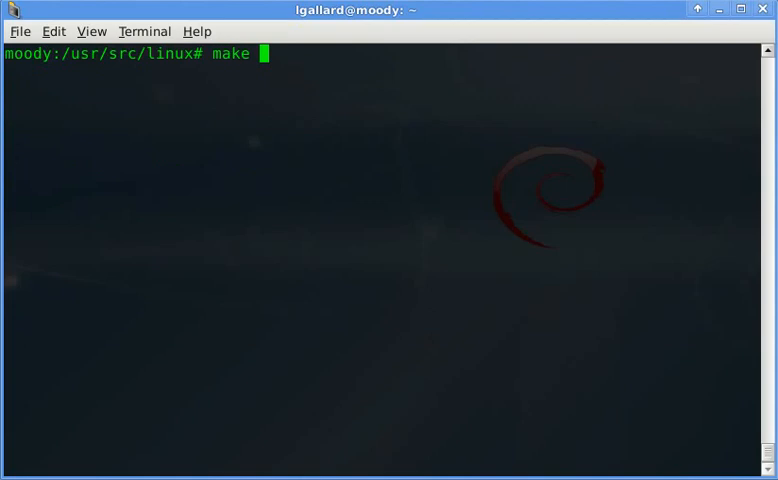
type("local")
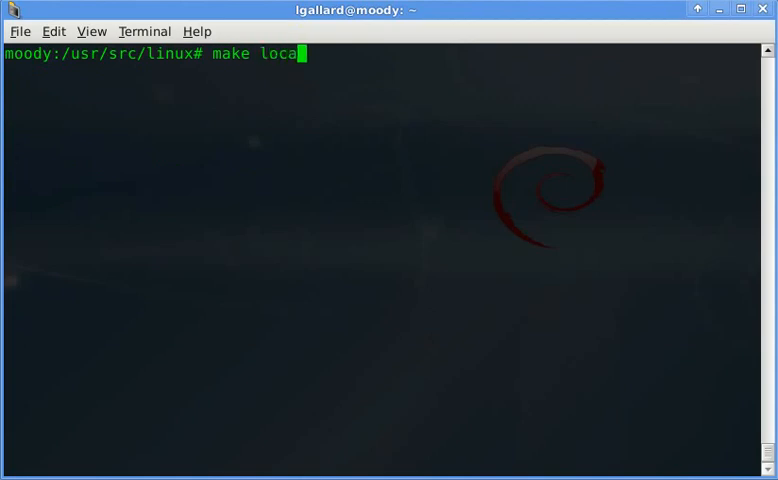
type("m")
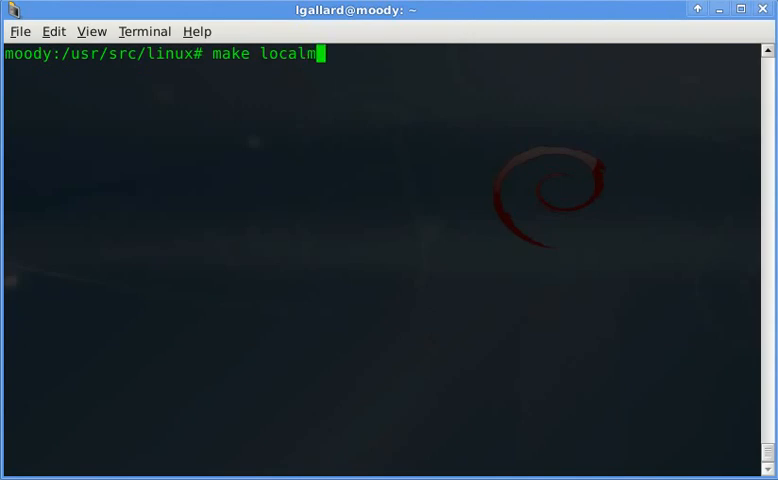
type("odconfig")
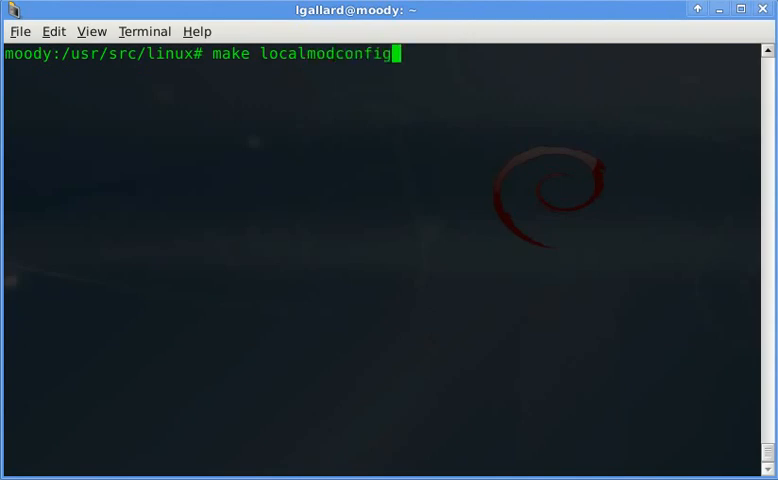
key("Return")
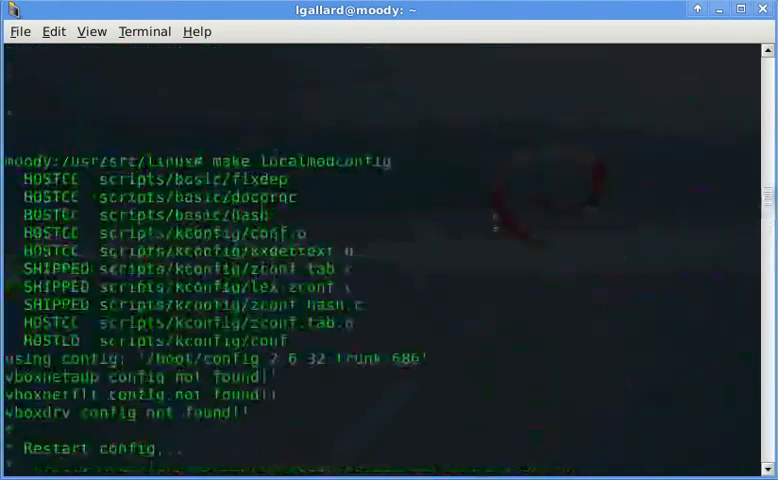
scroll("down", 3)
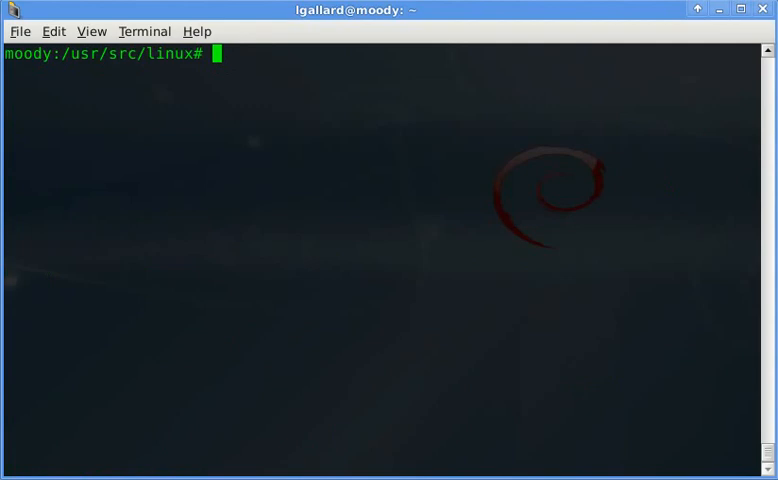
Enter make-kpkg --revision vit1 --initrd kernel_image at the prompt without running it
type("make")
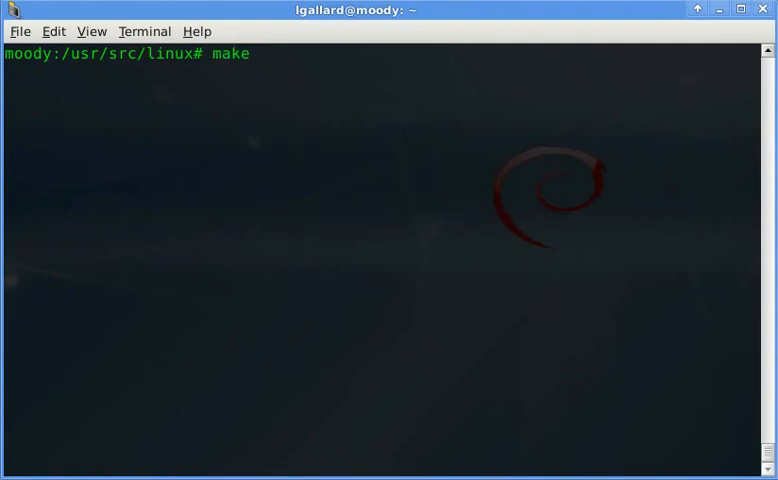
type("-kpkg")
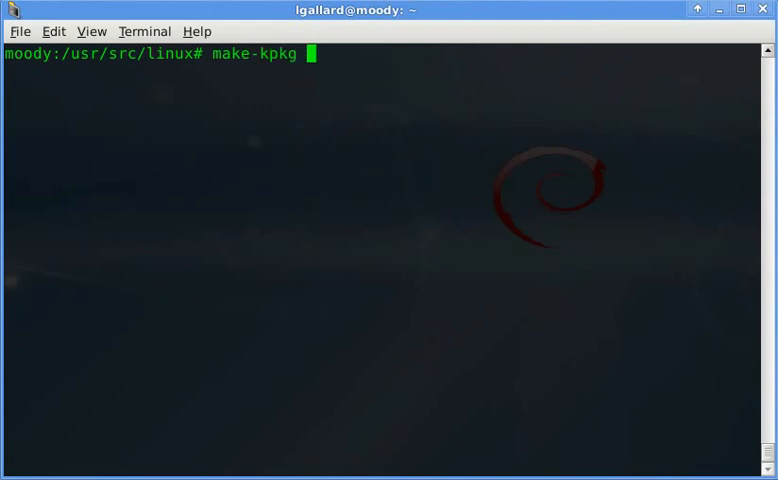
type("--revi")
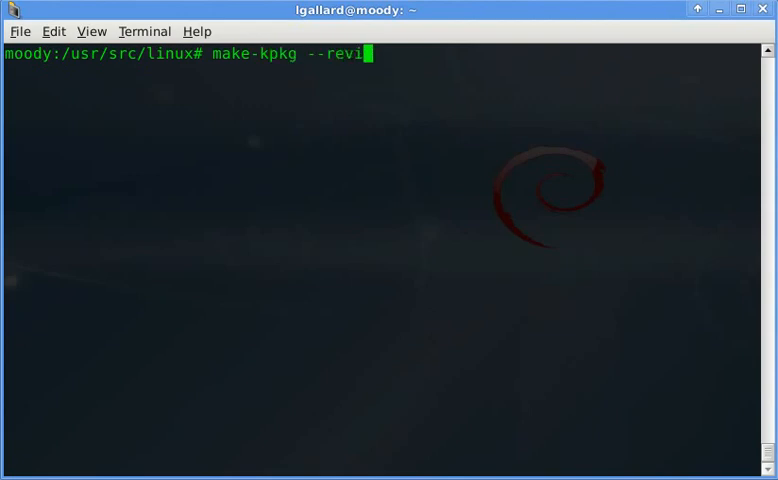
type("sion v")
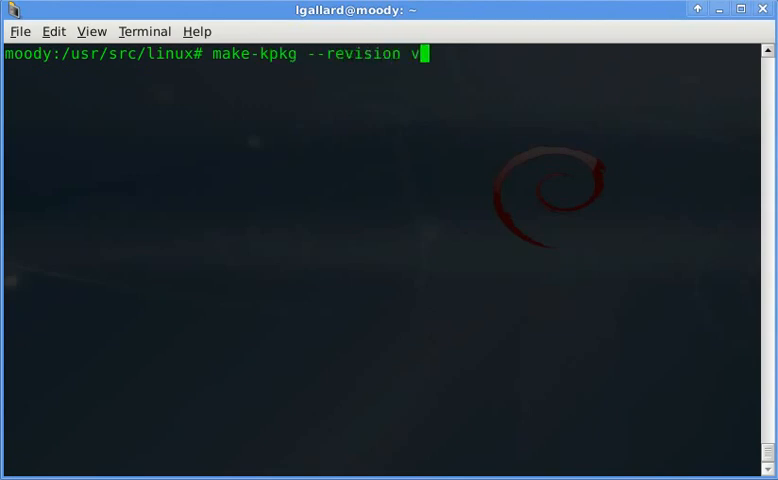
type("it1 --init")
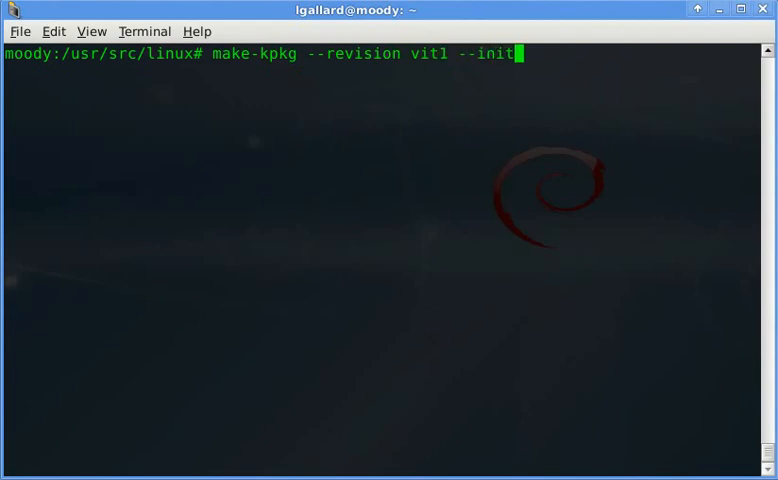
type("rd")
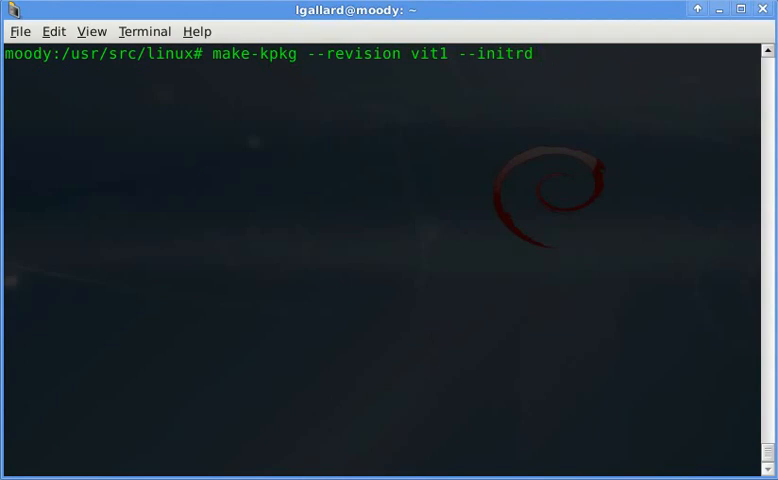
type("kernel")
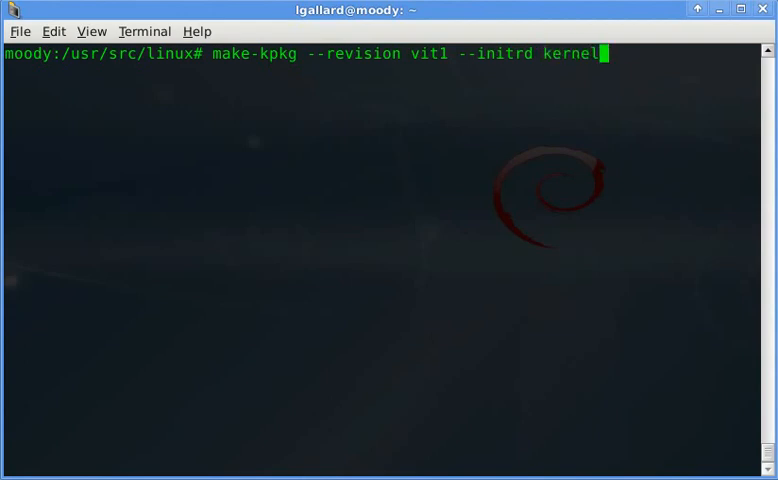
type("_ima")
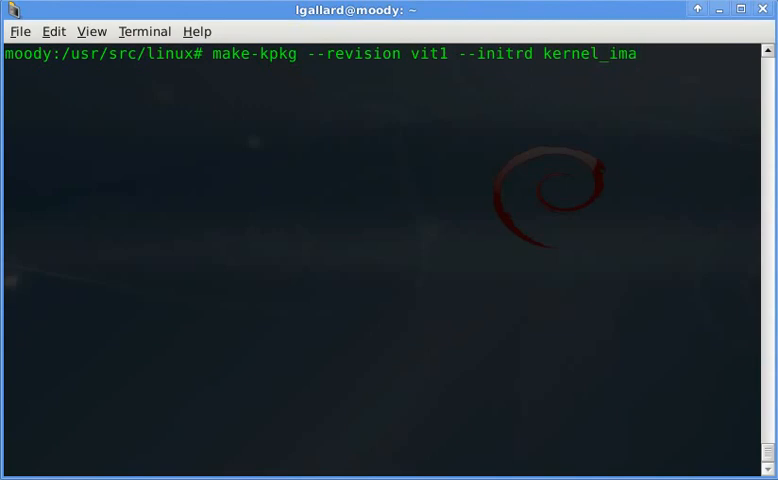